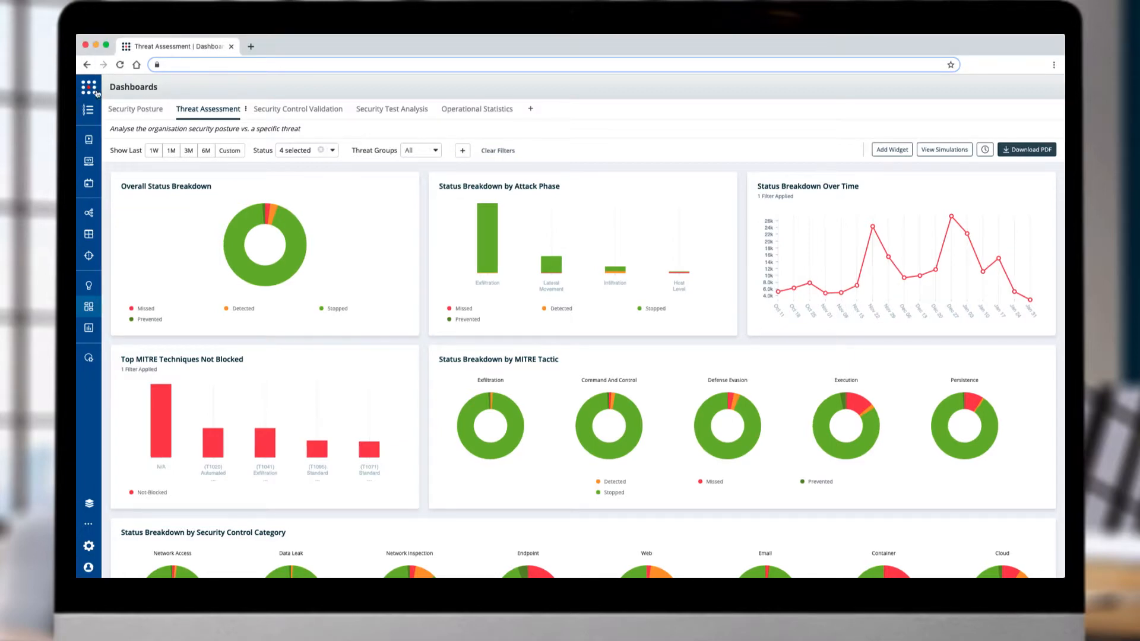
# Open the Threat Assessment dashboard and filter Threat Groups to FIN7 and Carbanak.
pyautogui.click(89, 86)
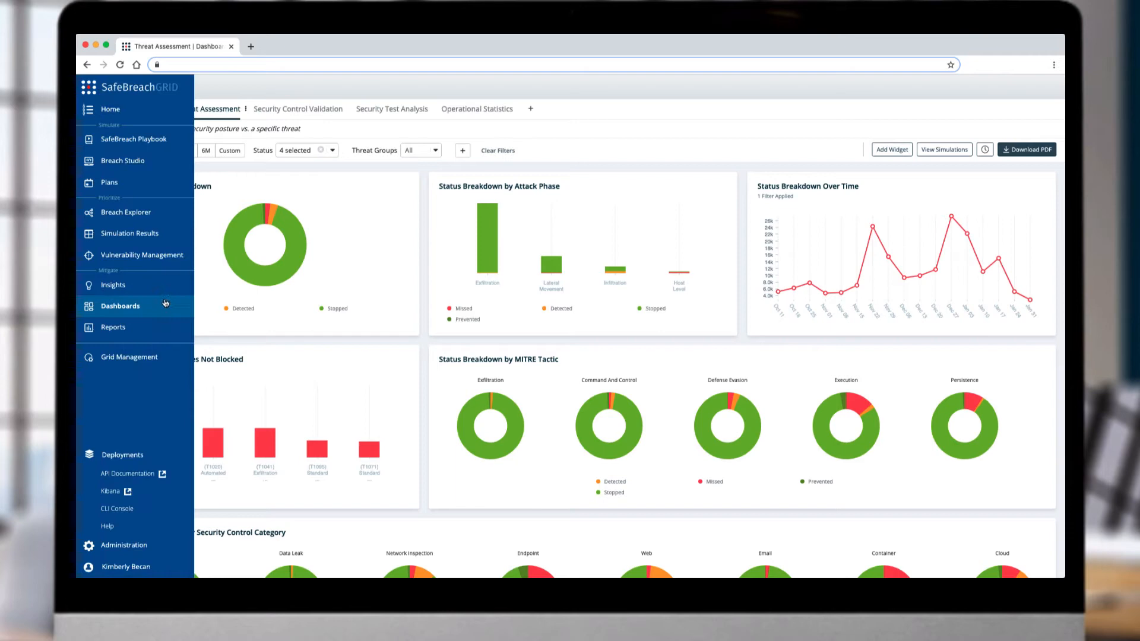
pyautogui.moveTo(165, 306)
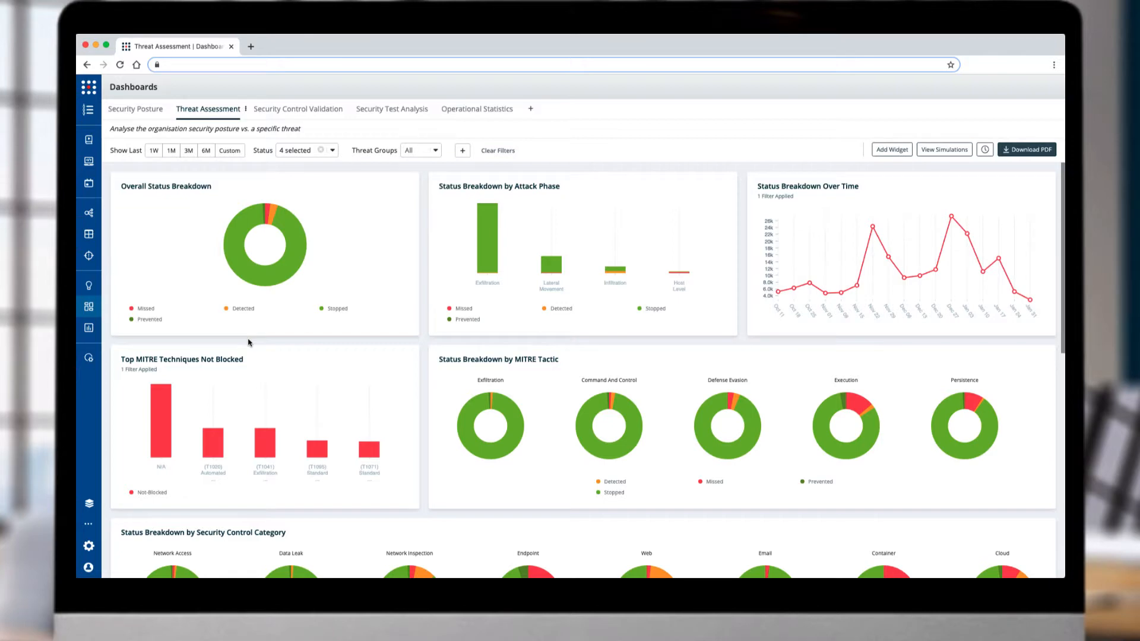
pyautogui.click(207, 108)
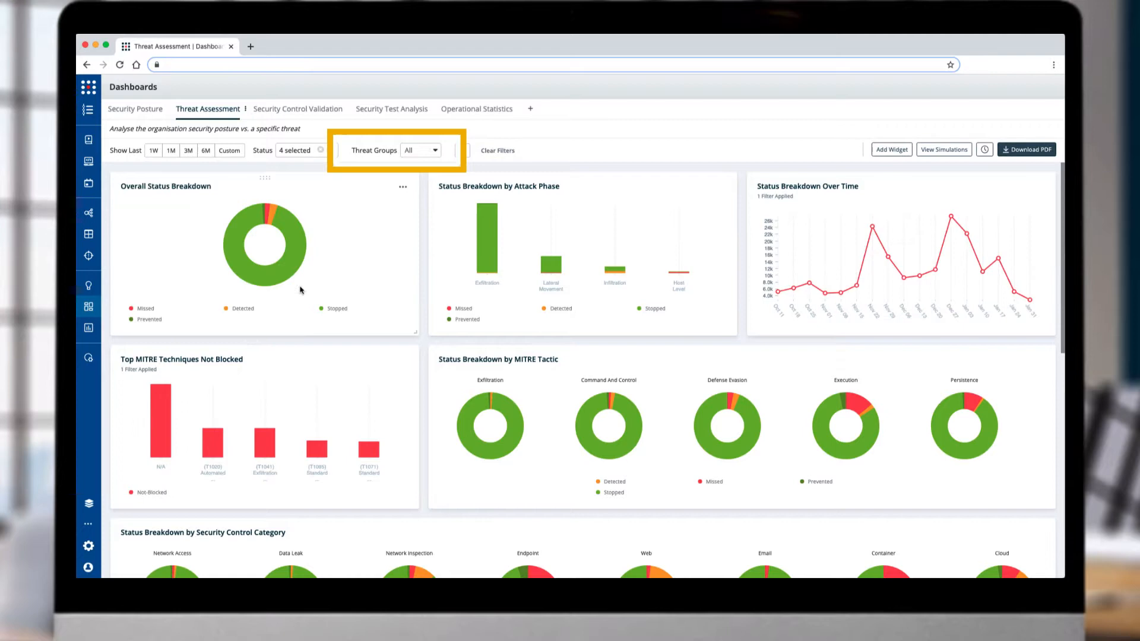
pyautogui.moveTo(432, 150)
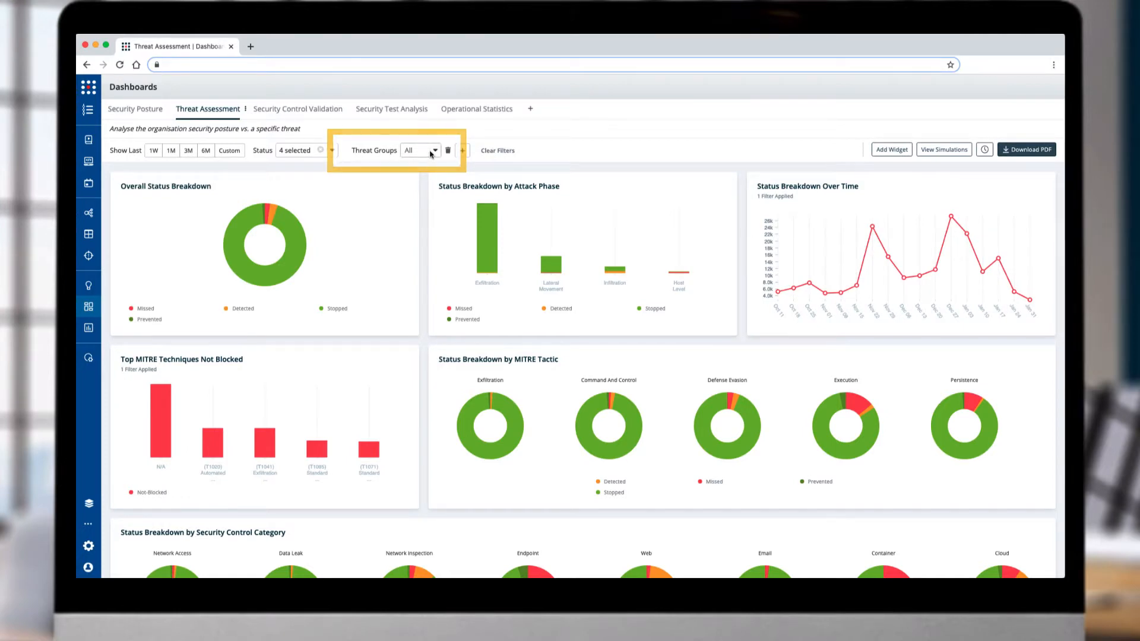
pyautogui.click(434, 150)
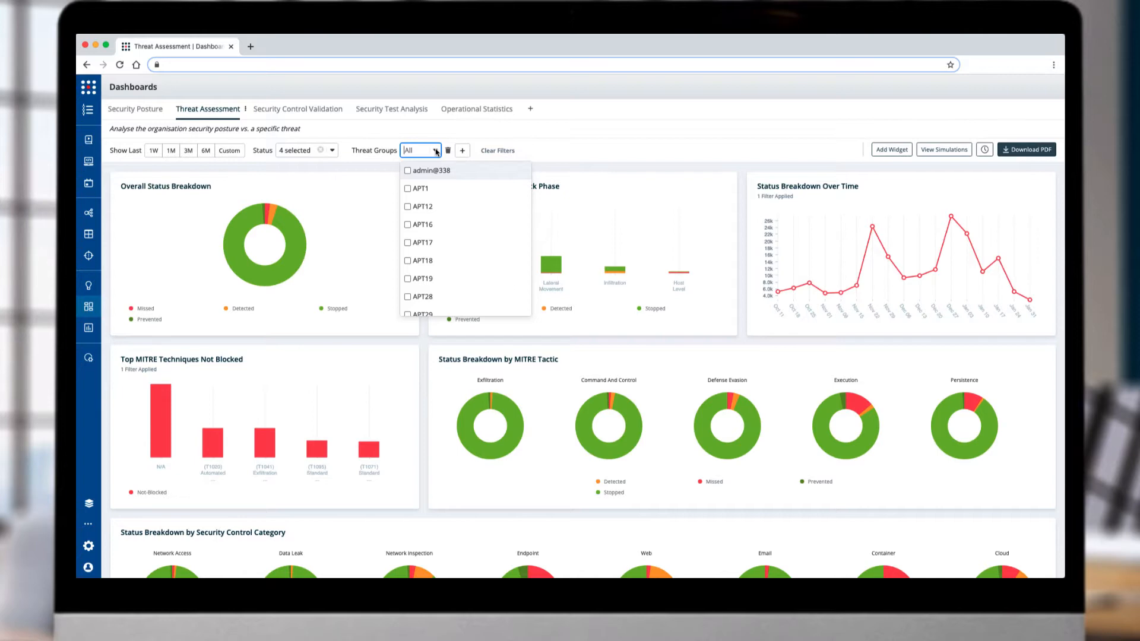
pyautogui.write('fin')
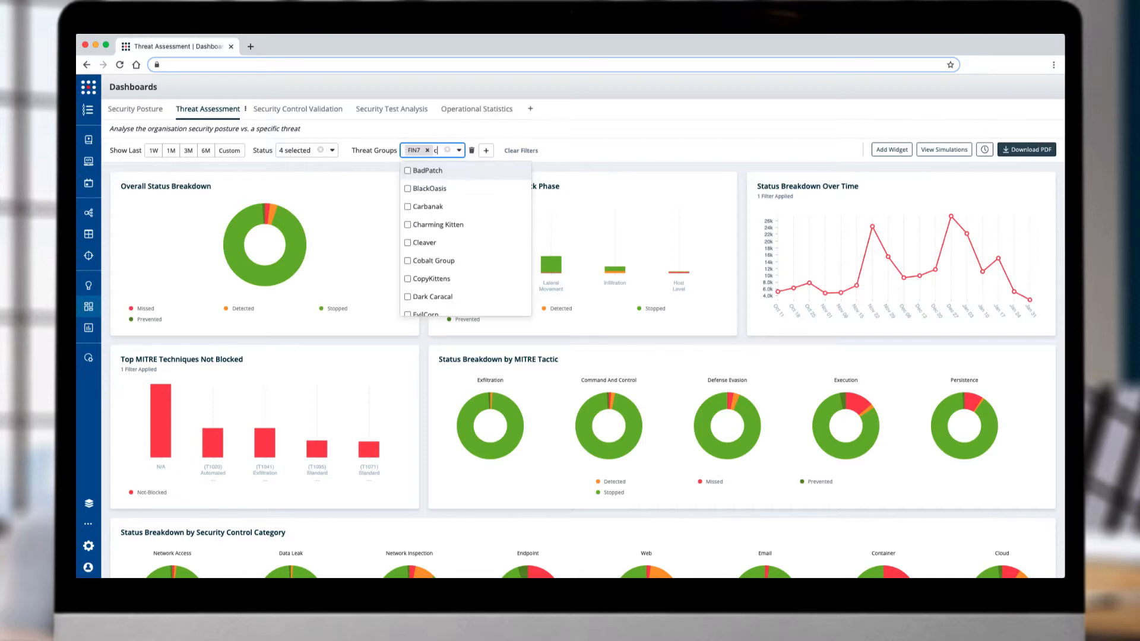
pyautogui.click(408, 205)
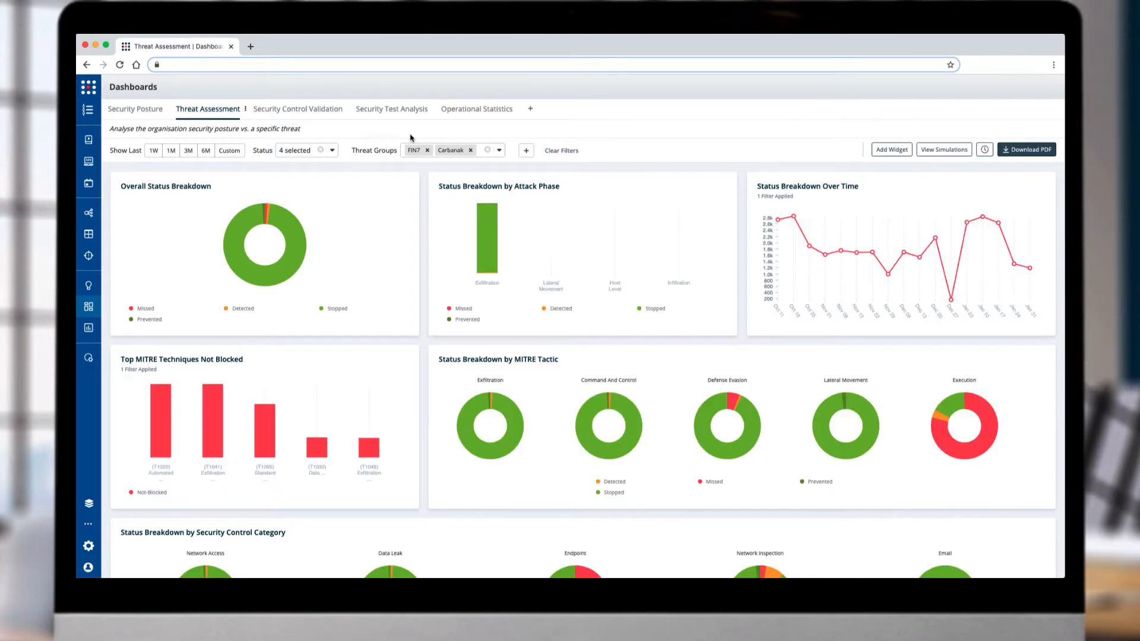
pyautogui.moveTo(379, 216)
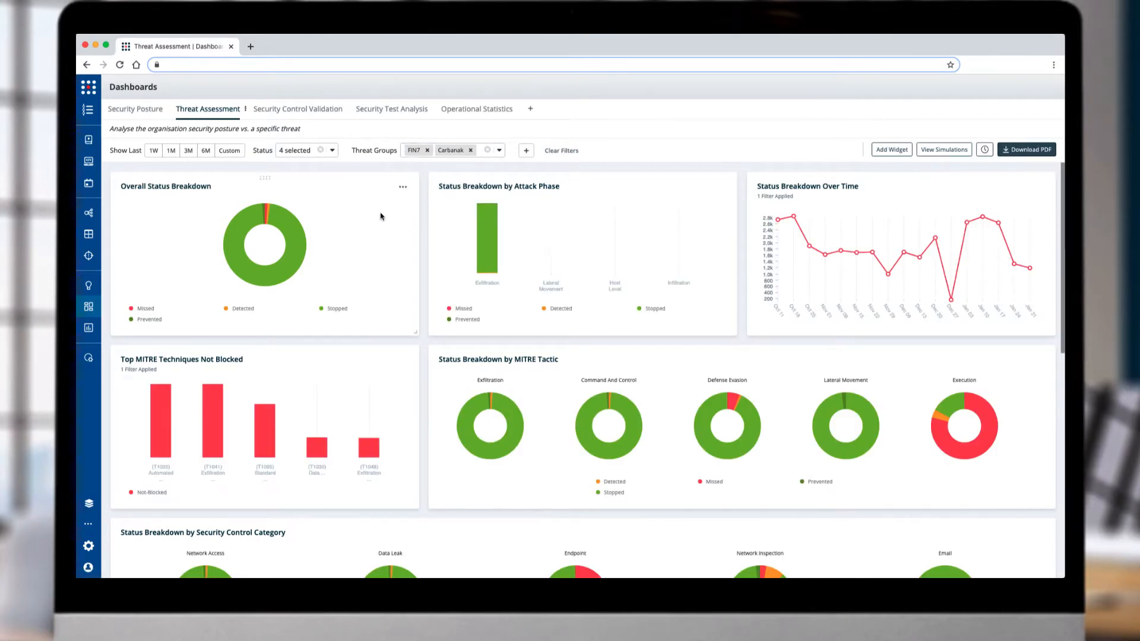
pyautogui.moveTo(269, 278)
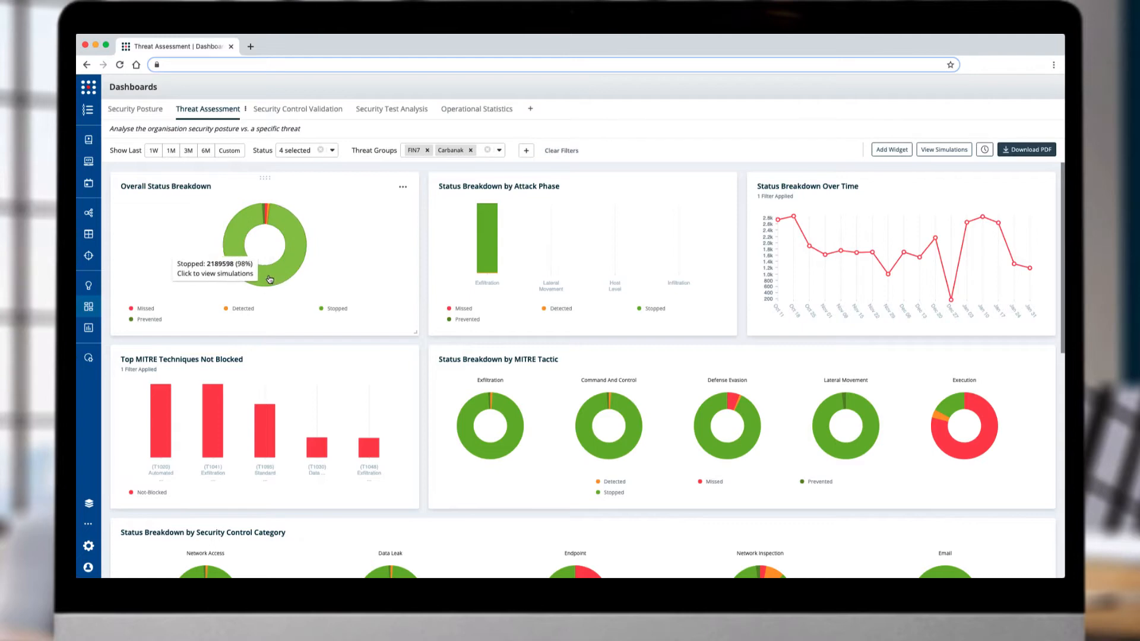
pyautogui.moveTo(482, 254)
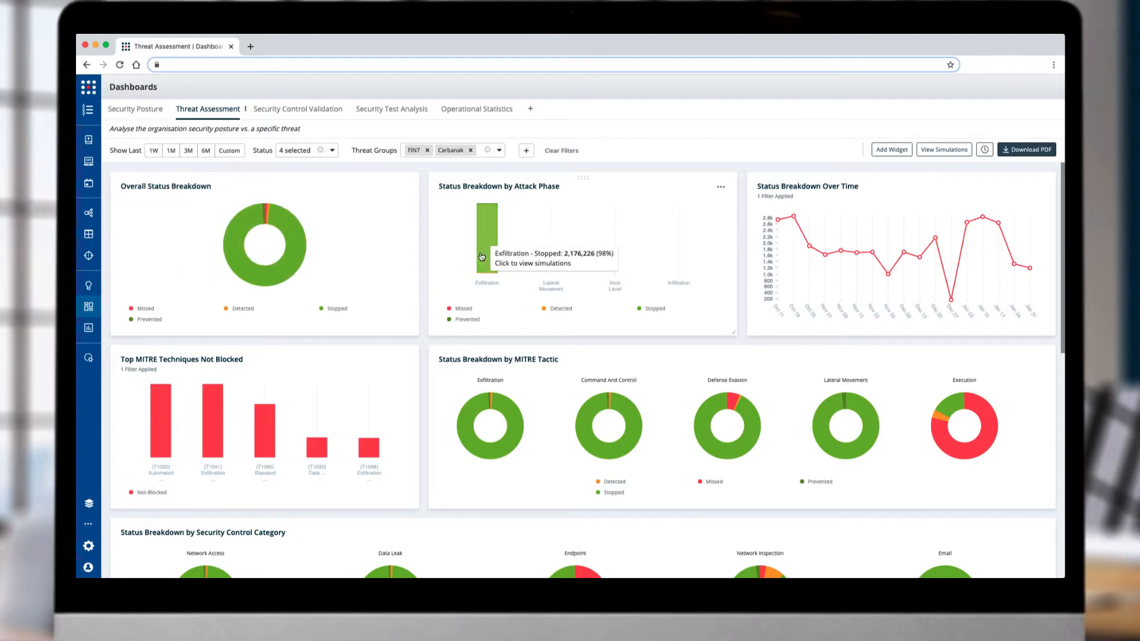
pyautogui.moveTo(702, 234)
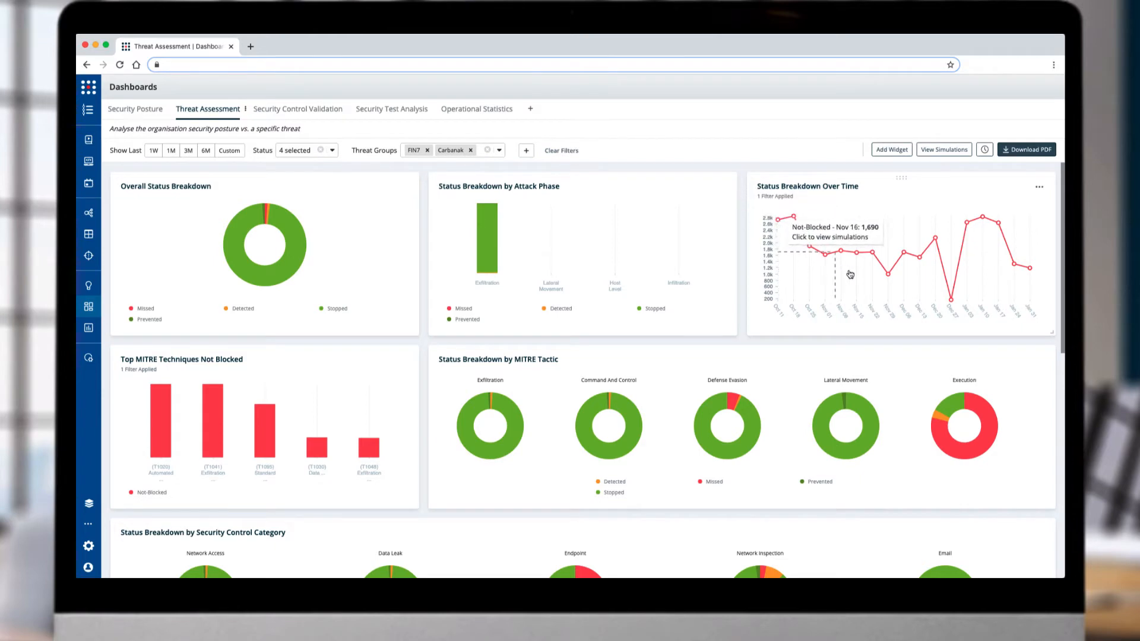
pyautogui.moveTo(994, 280)
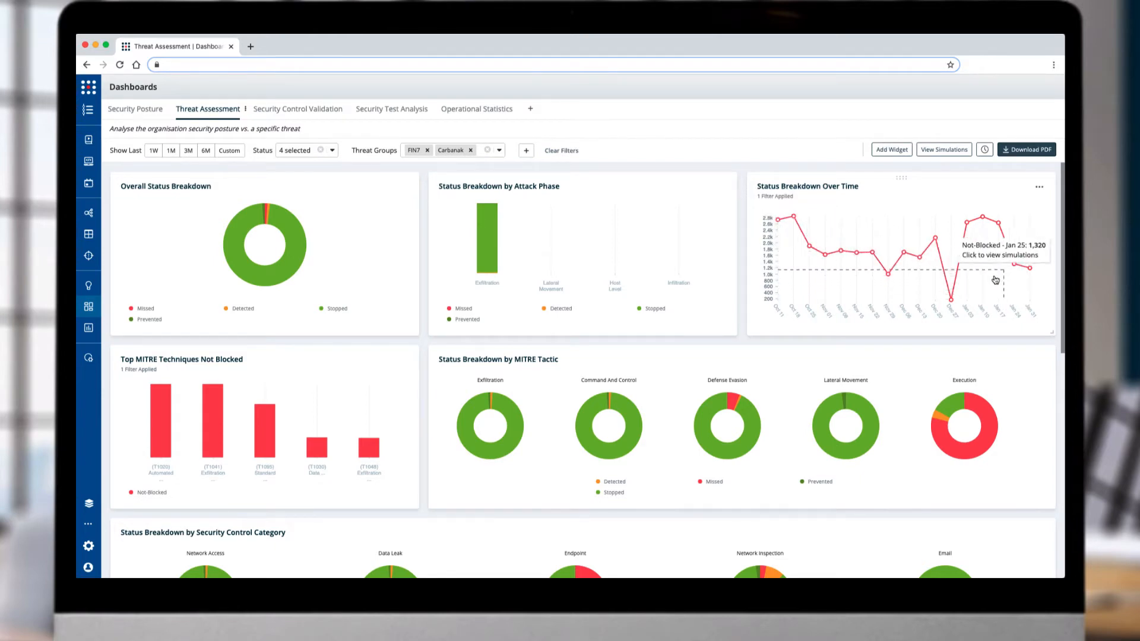
pyautogui.moveTo(1001, 272)
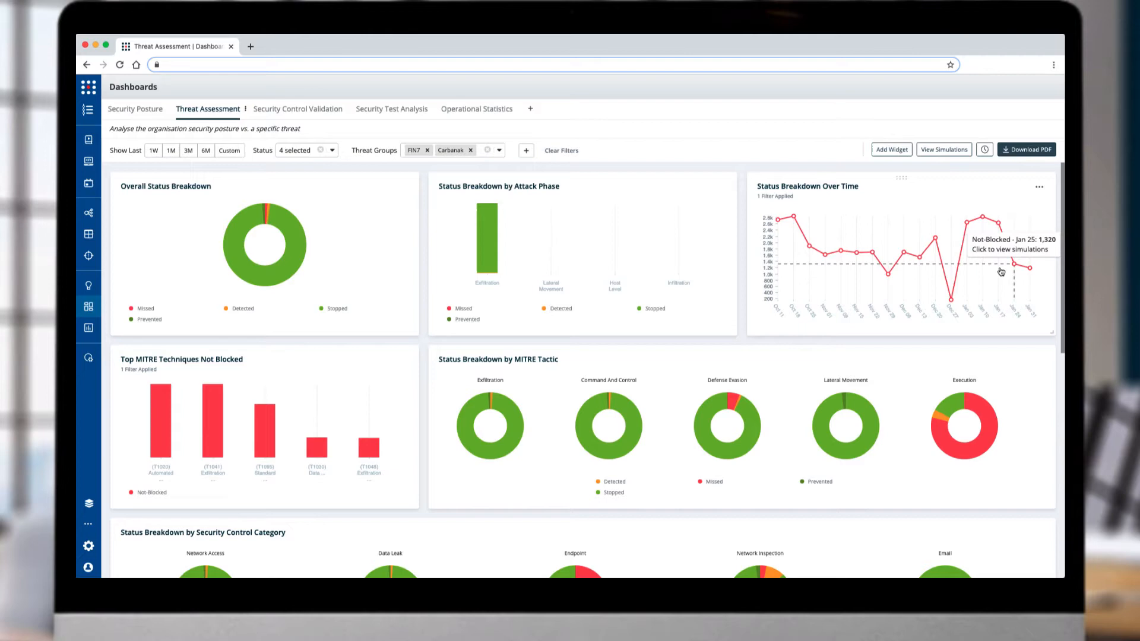
pyautogui.scroll(-3)
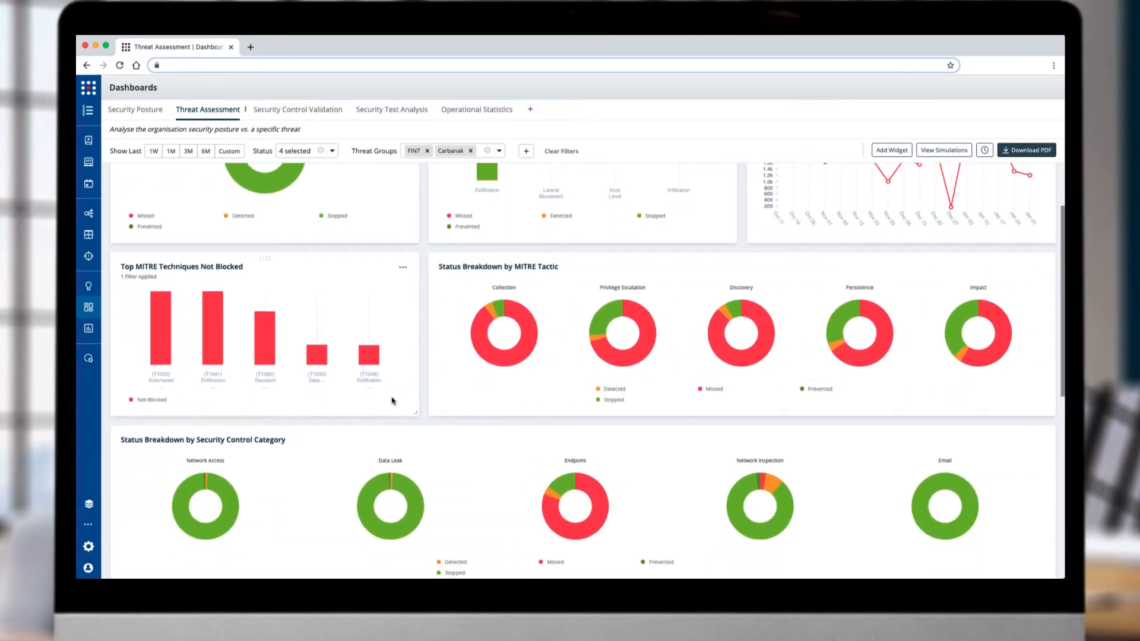
pyautogui.scroll(-3)
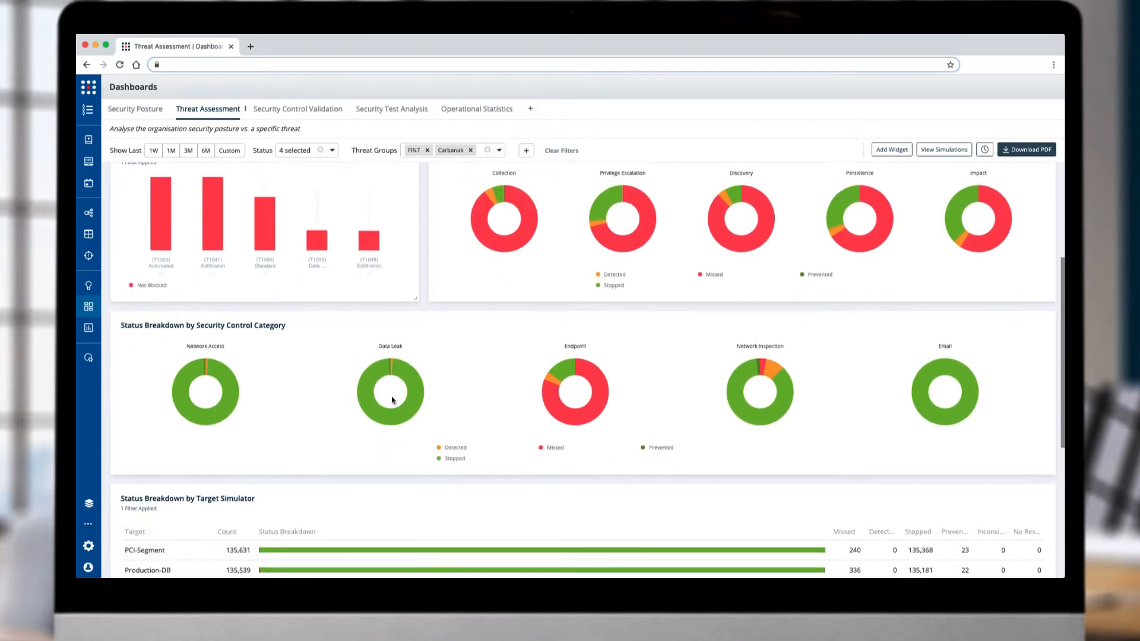
pyautogui.moveTo(392, 400)
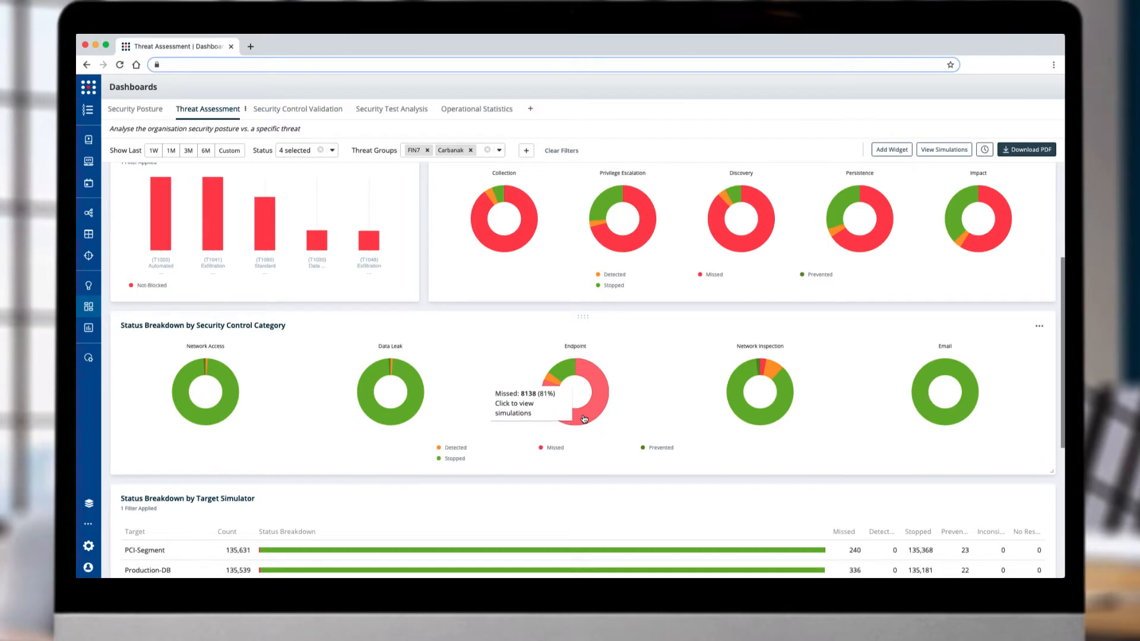
pyautogui.click(582, 418)
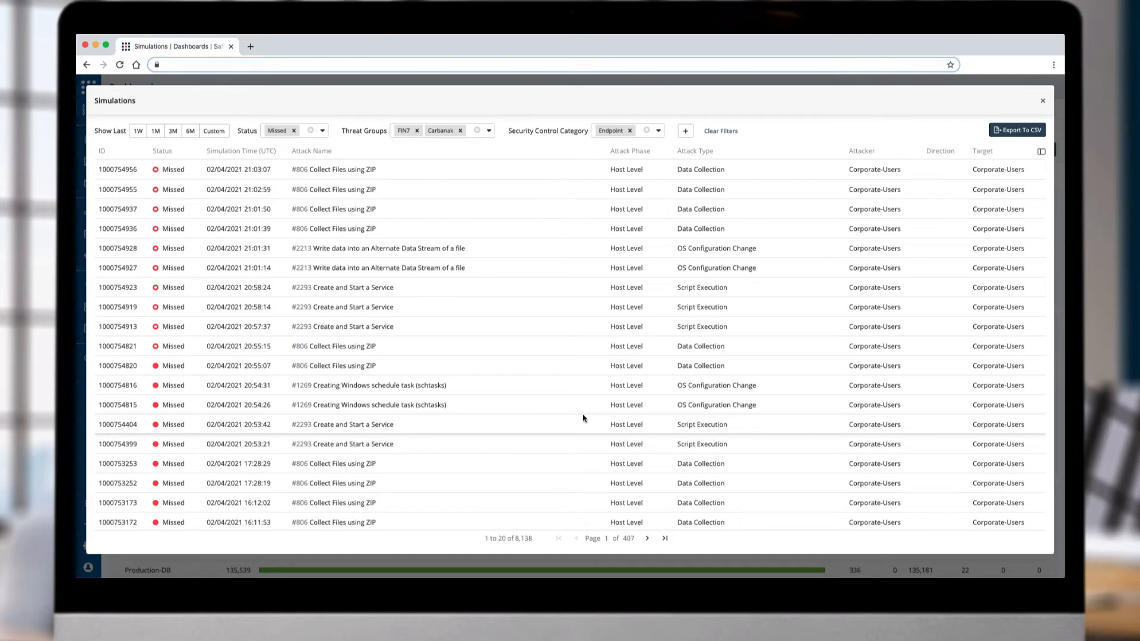
pyautogui.moveTo(573, 409)
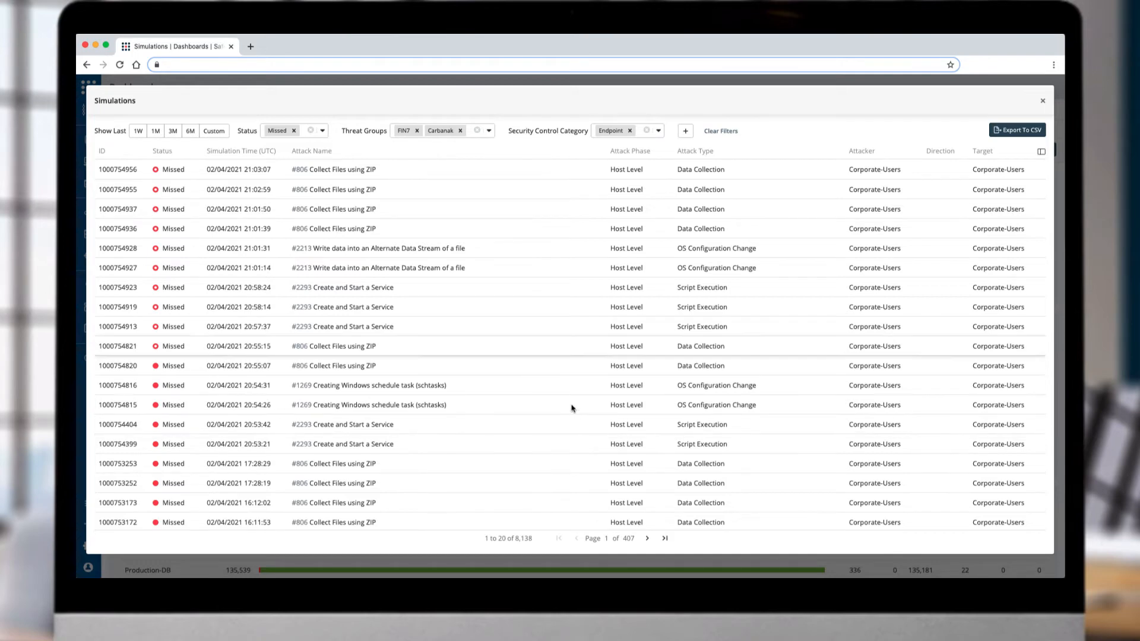
# Open the missed #2293 Create and Start a Service simulation from the missed Endpoint list.
pyautogui.click(351, 326)
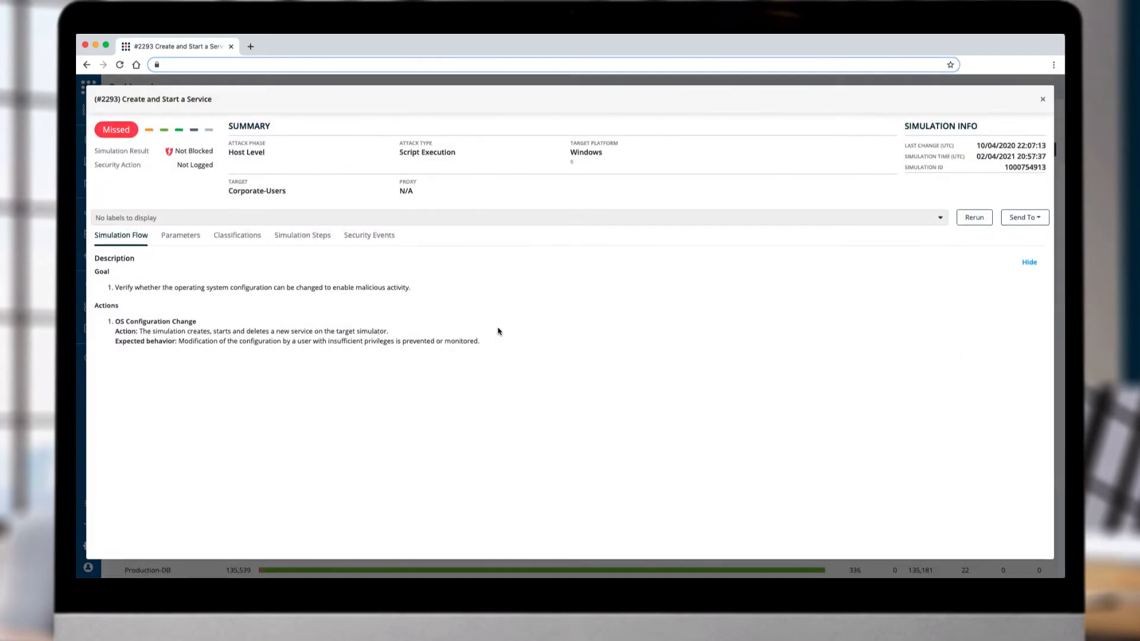
pyautogui.moveTo(237, 235)
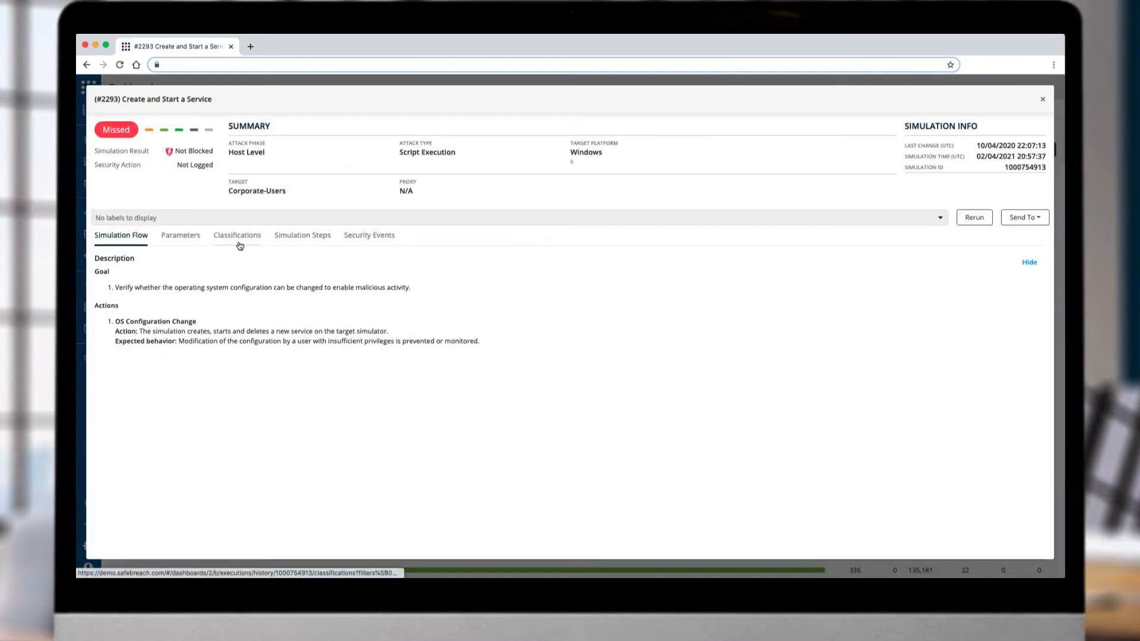
# Review simulation #2293's classifications, steps and Send To options, then close its details.
pyautogui.click(237, 235)
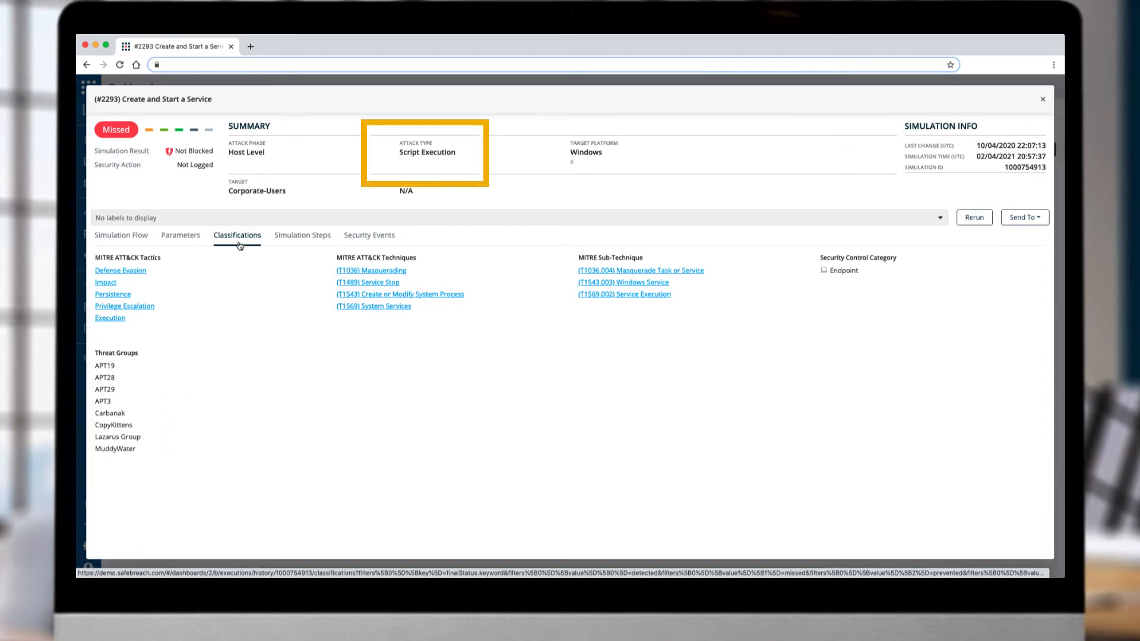
pyautogui.click(302, 235)
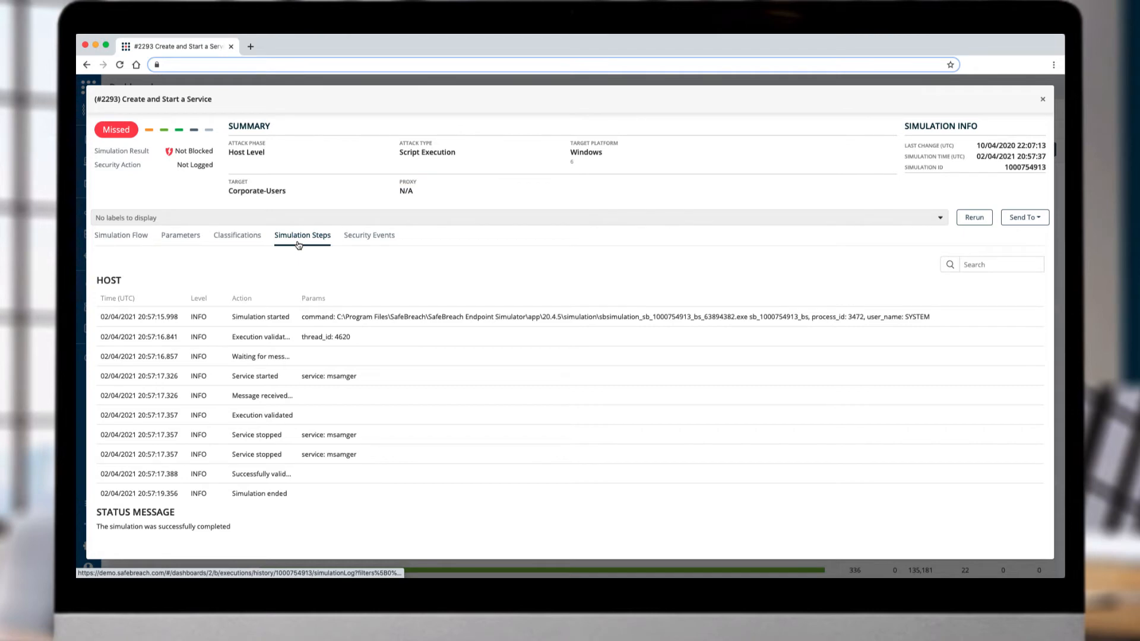
pyautogui.moveTo(518, 250)
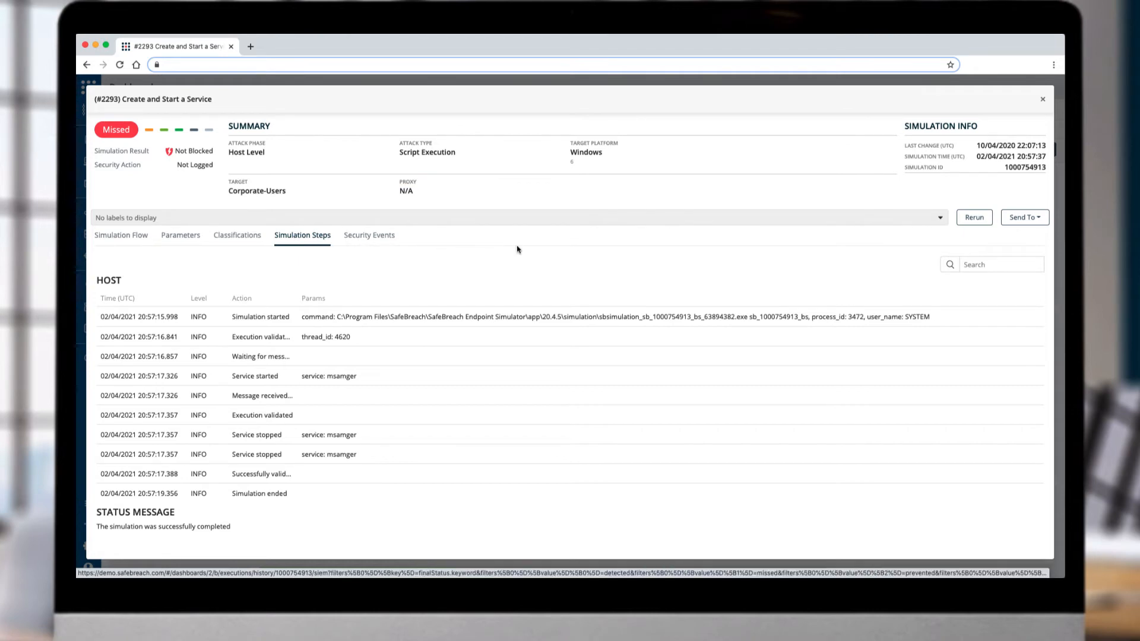
pyautogui.click(1023, 217)
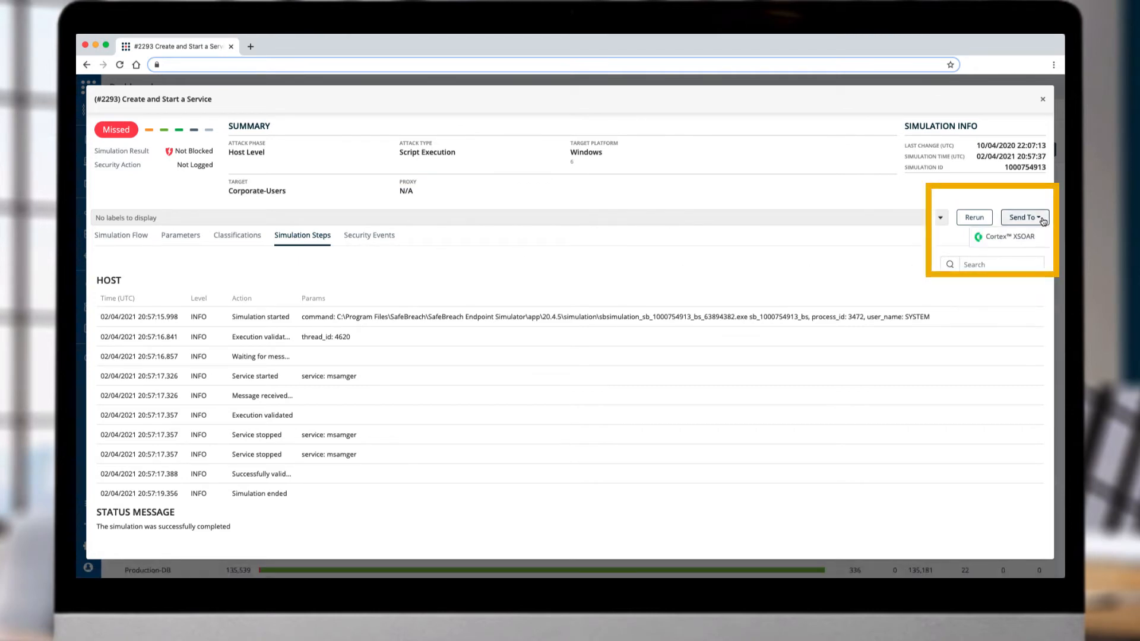
pyautogui.moveTo(1009, 240)
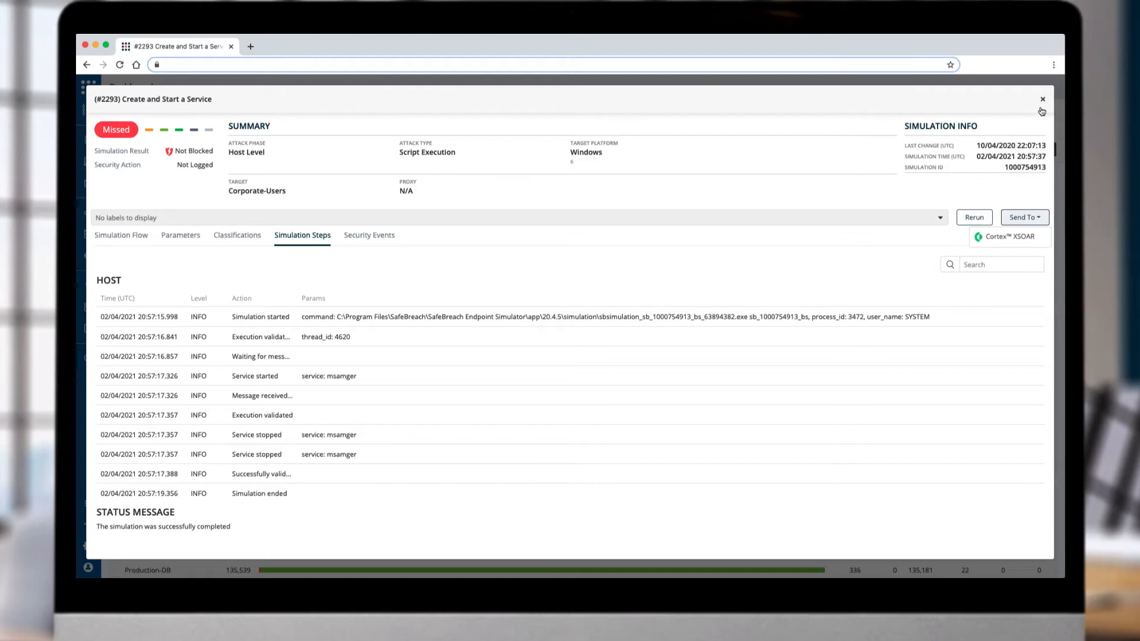
pyautogui.click(1042, 99)
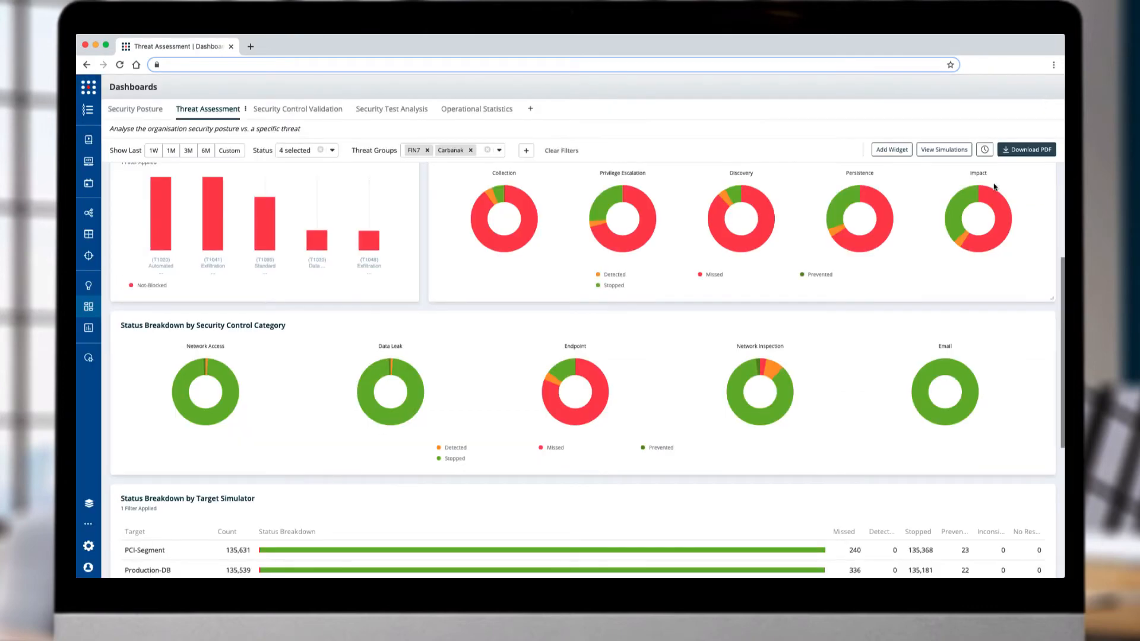
# Scroll down to the status breakdown by target simulator.
pyautogui.scroll(-3)
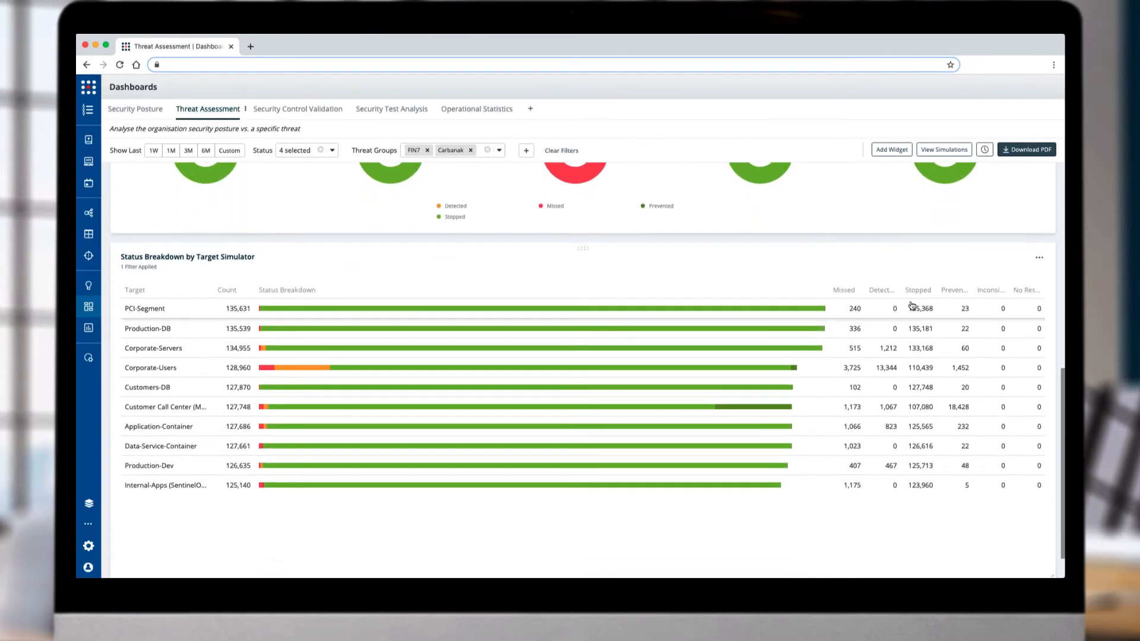
pyautogui.scroll(-3)
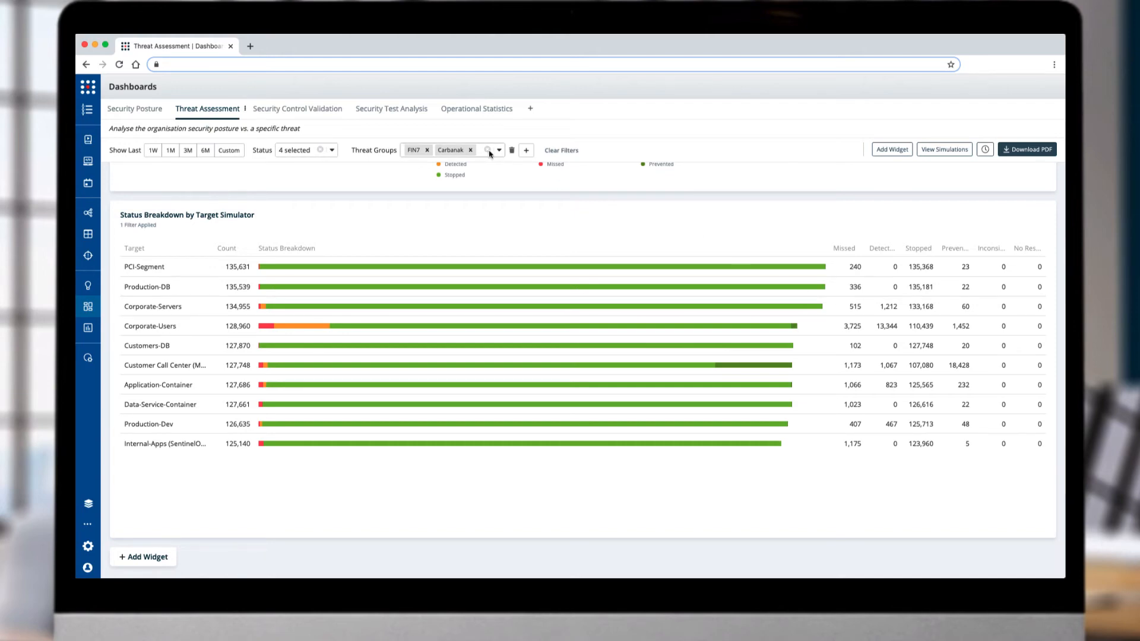
# Clear the FIN7/Carbanak filter and add the Top Threat Groups widget.
pyautogui.click(890, 150)
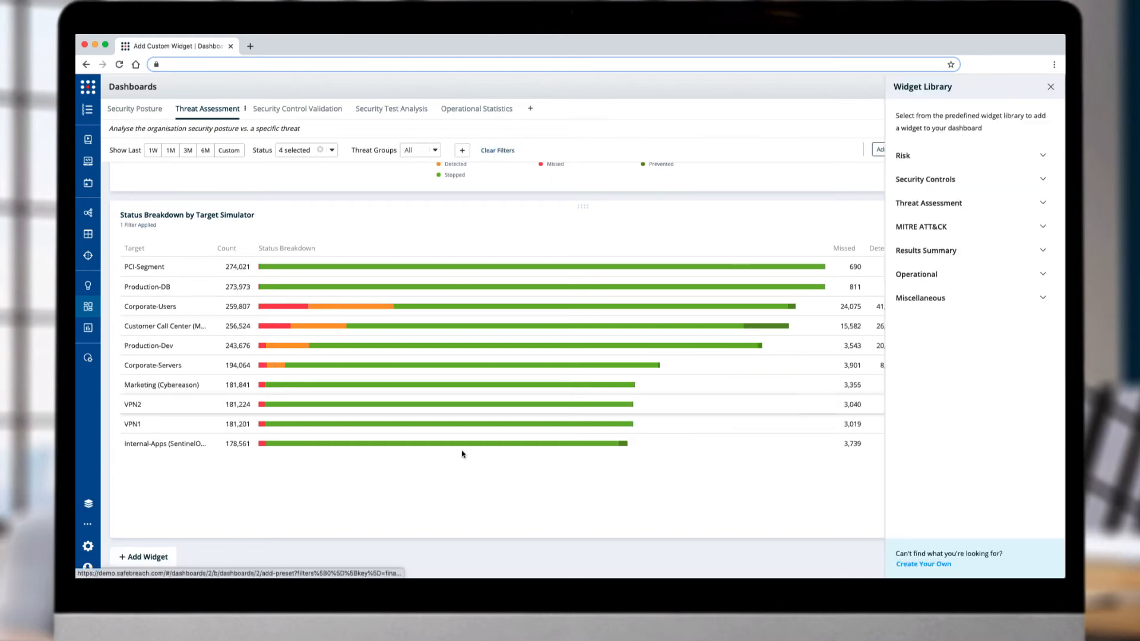
pyautogui.click(1049, 87)
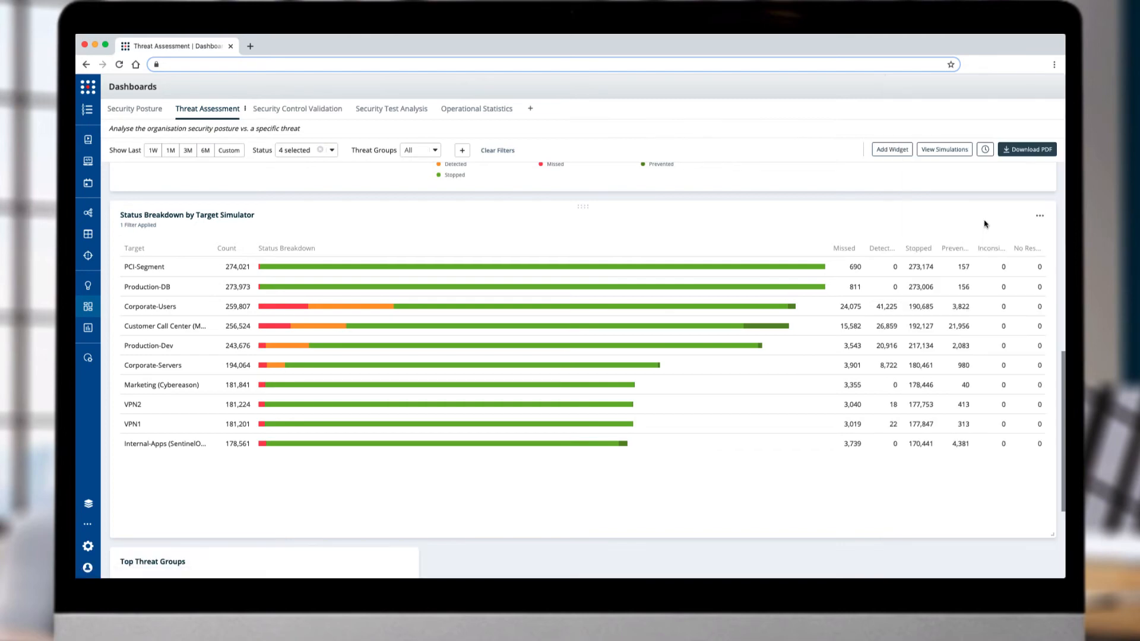
pyautogui.scroll(-3)
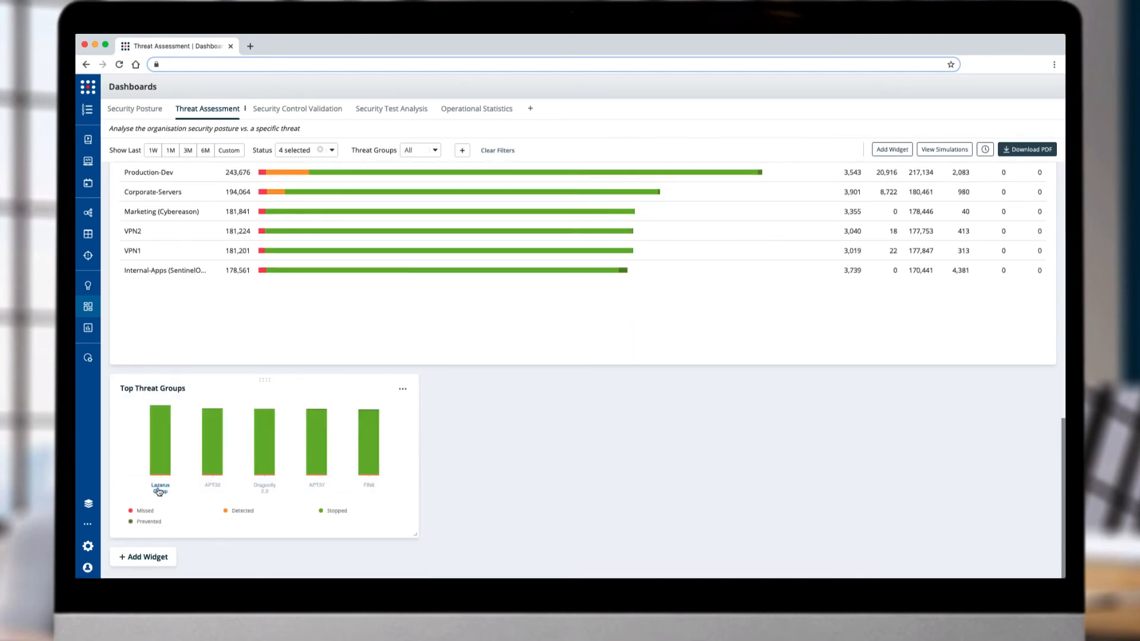
# Filter the dashboard to Lazarus Group and open the PDF report scheduling form.
pyautogui.click(159, 485)
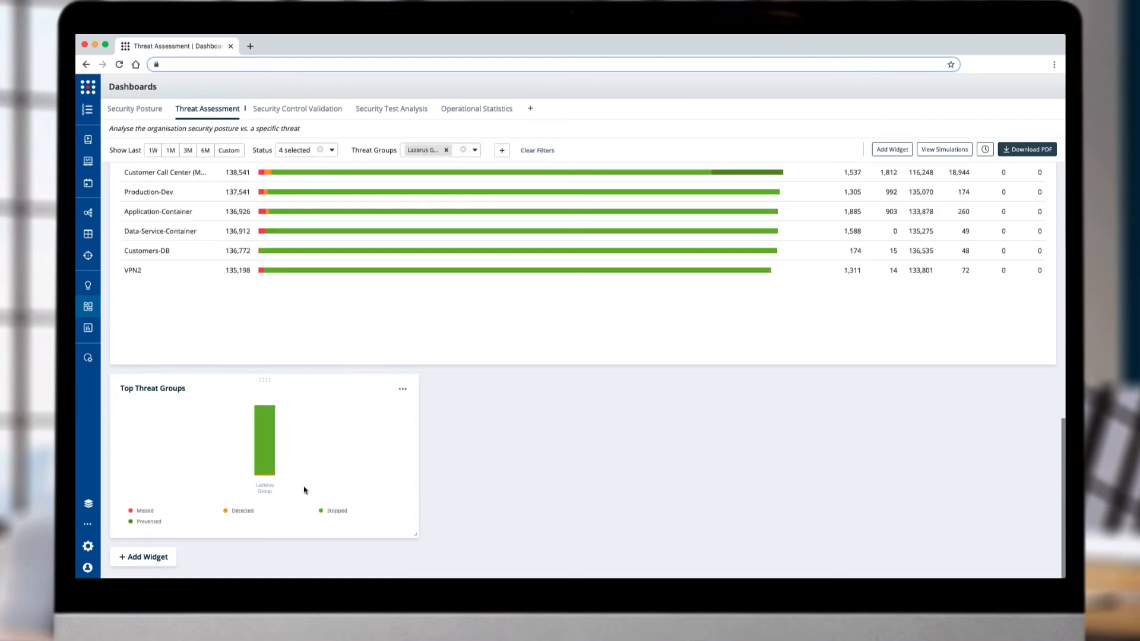
pyautogui.scroll(3)
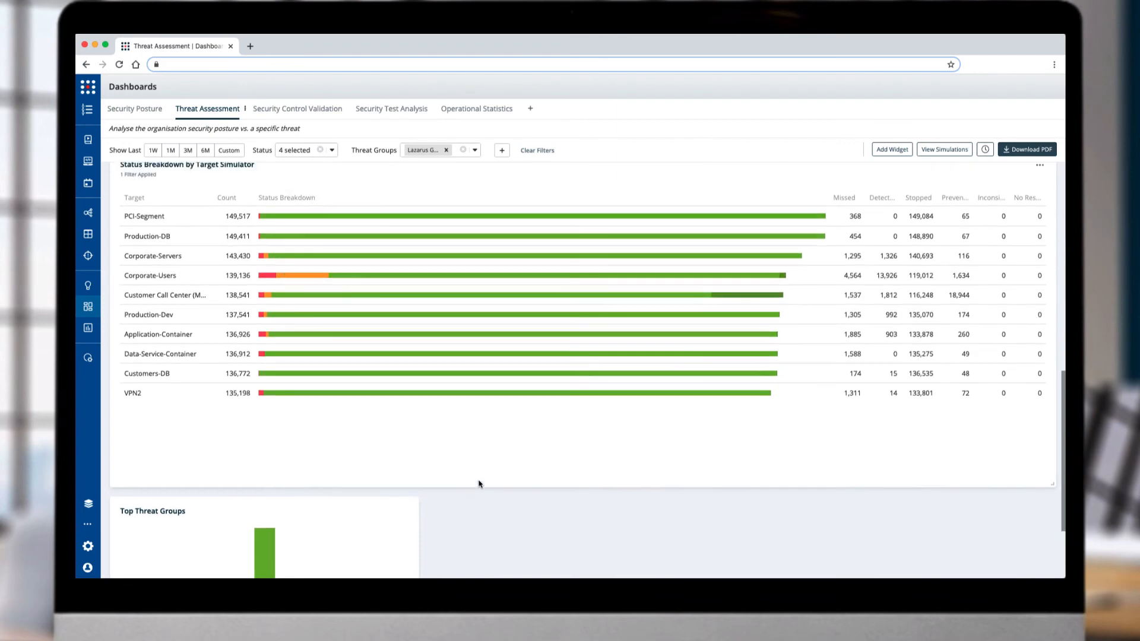
pyautogui.scroll(3)
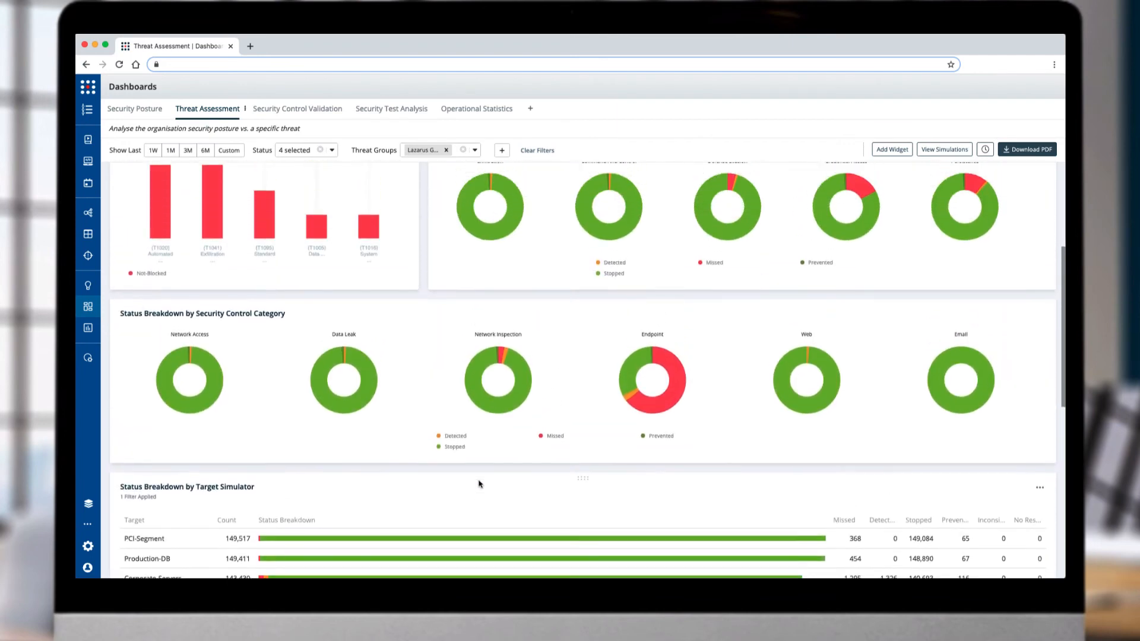
pyautogui.scroll(3)
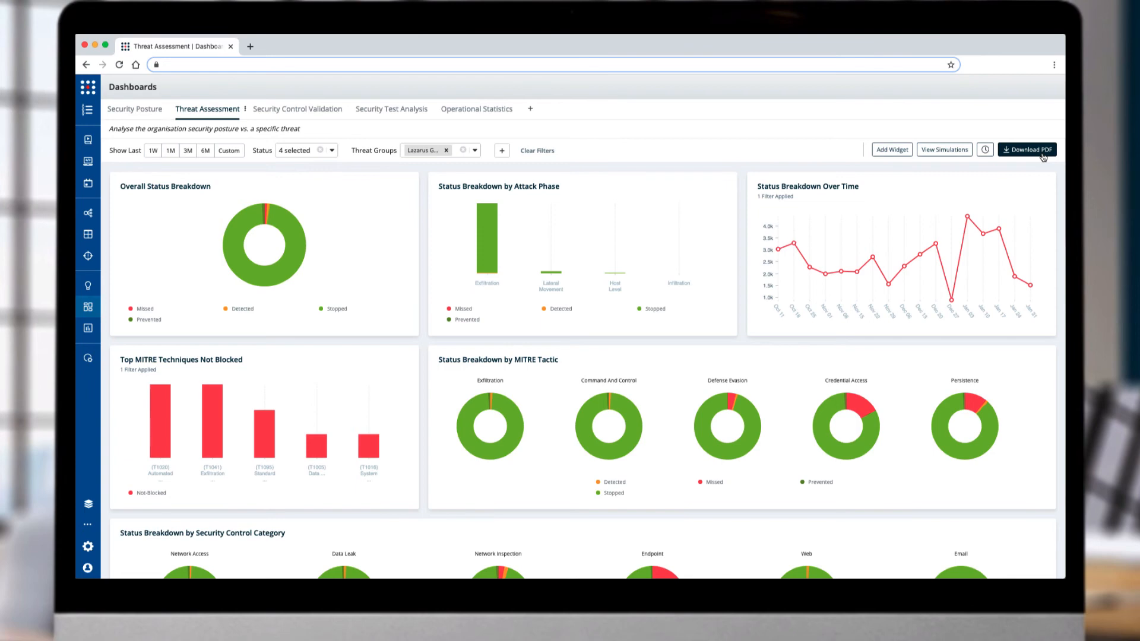
pyautogui.click(984, 149)
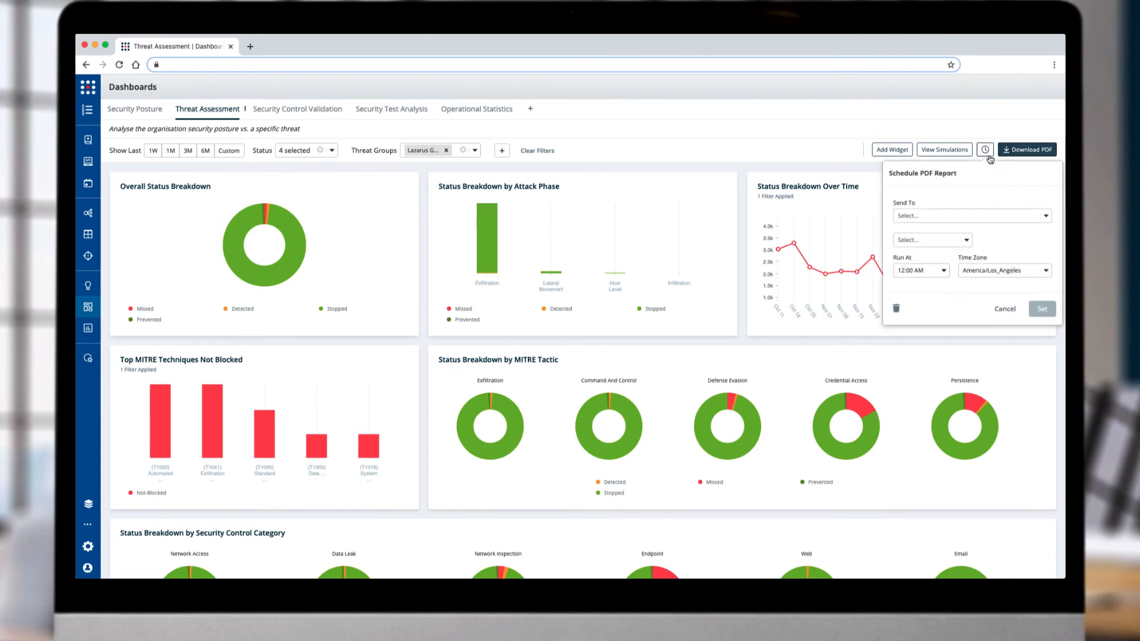